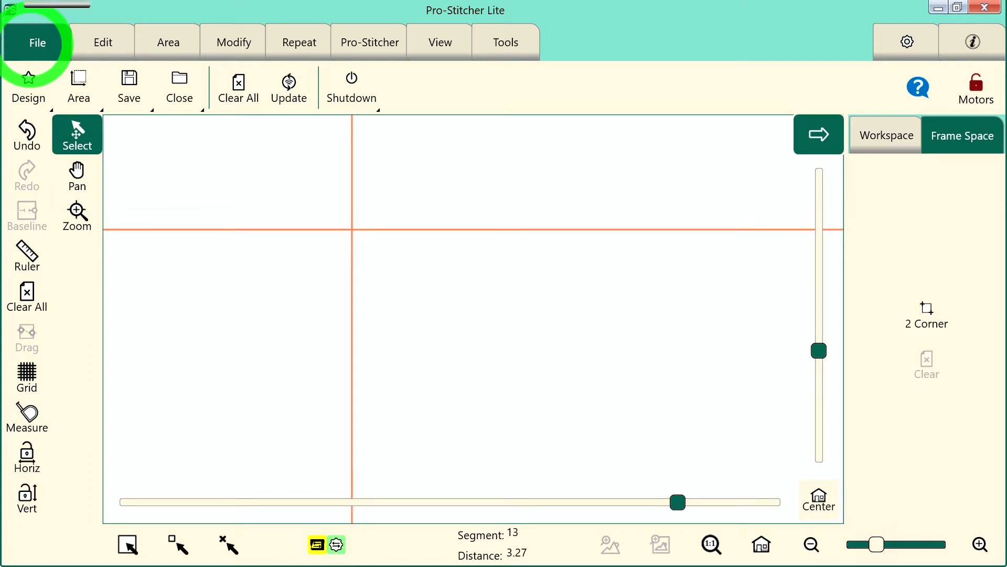
Switch to Frame Space under Area to define the quilting area on the machine frame
left_click(168, 42)
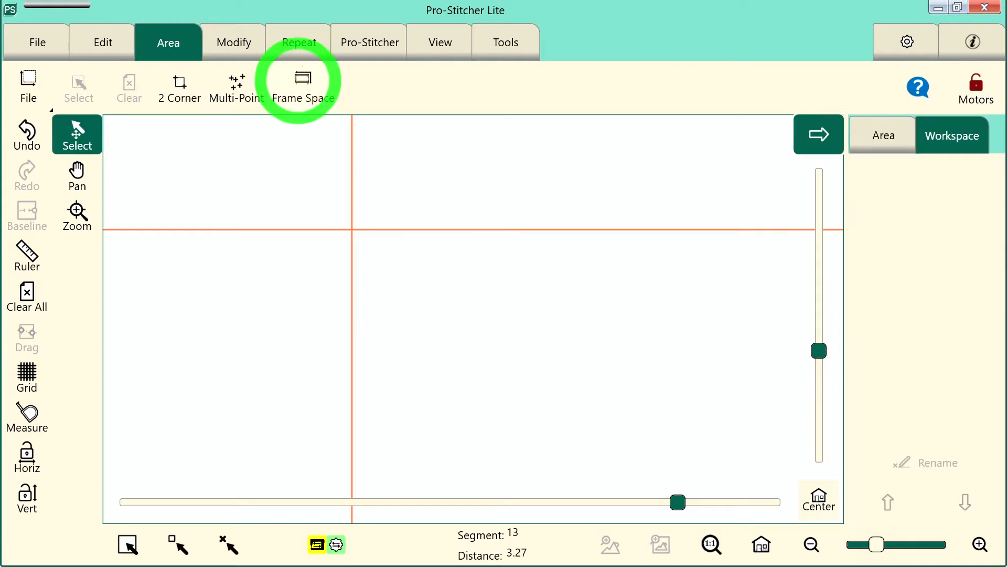
left_click(302, 87)
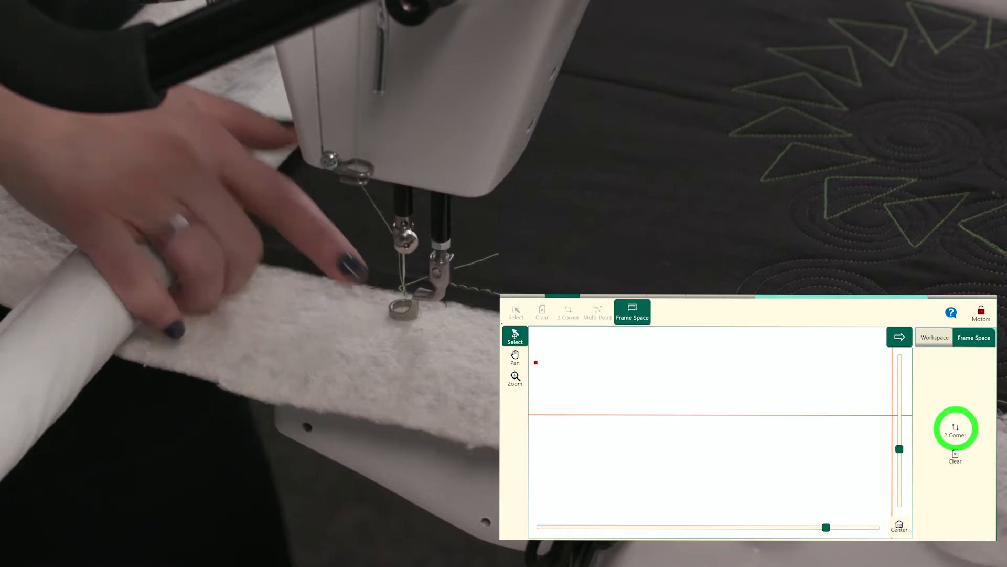
Record the area from 2 Corner and fit the new rectangular area in the view
left_click(955, 430)
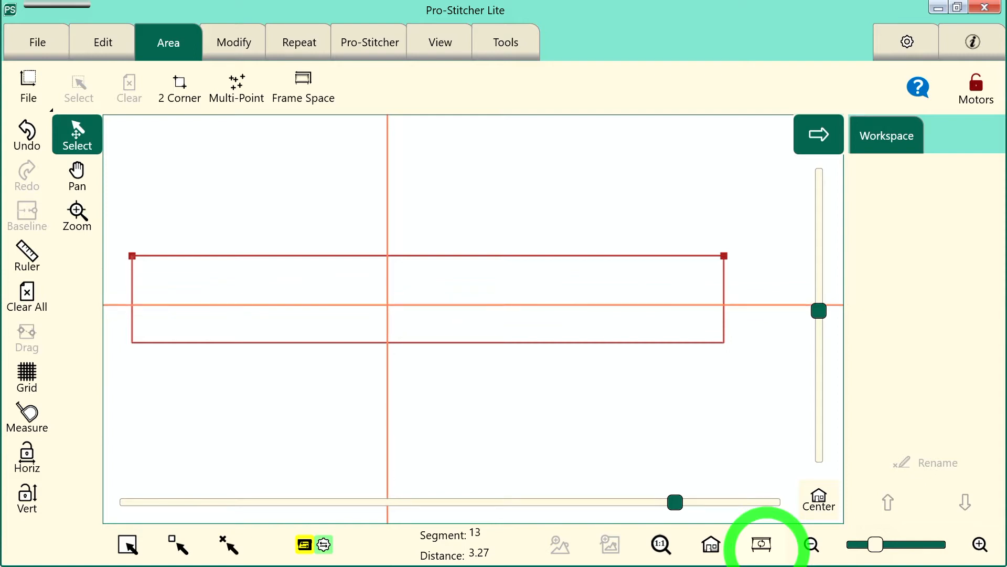
left_click(36, 42)
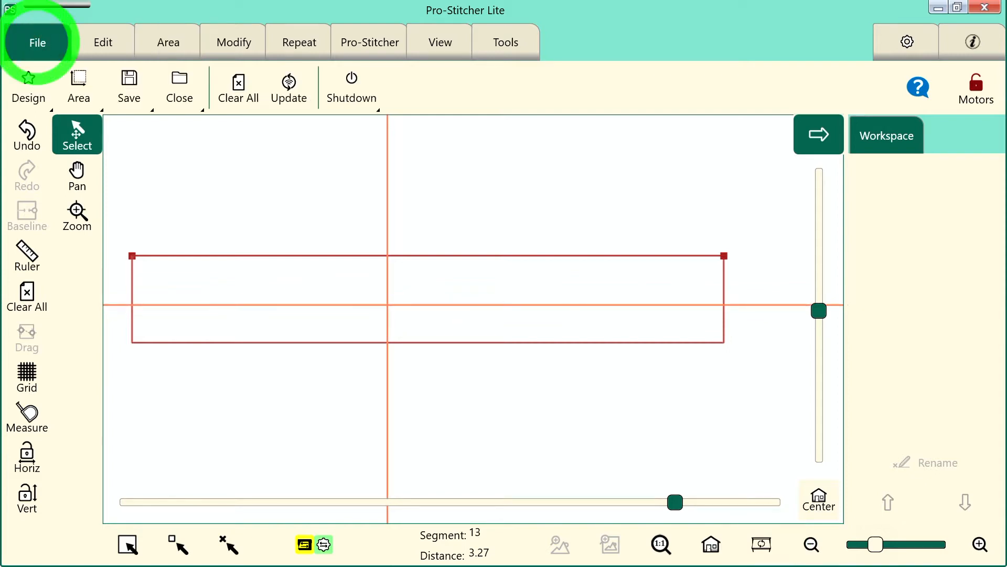
Open the flutterbys design from PS Designs > Continuous Line via File > Design > Open
left_click(28, 87)
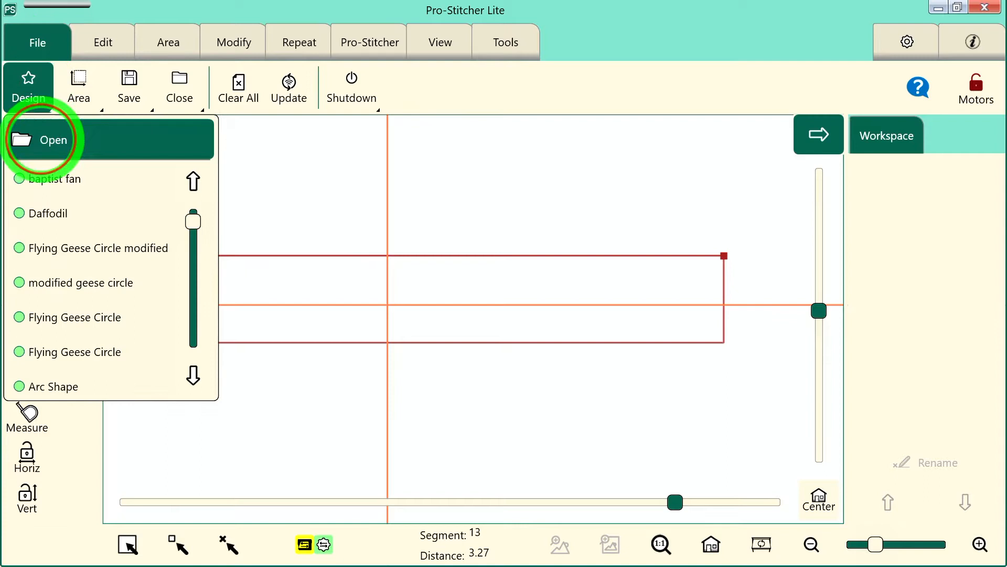
left_click(52, 139)
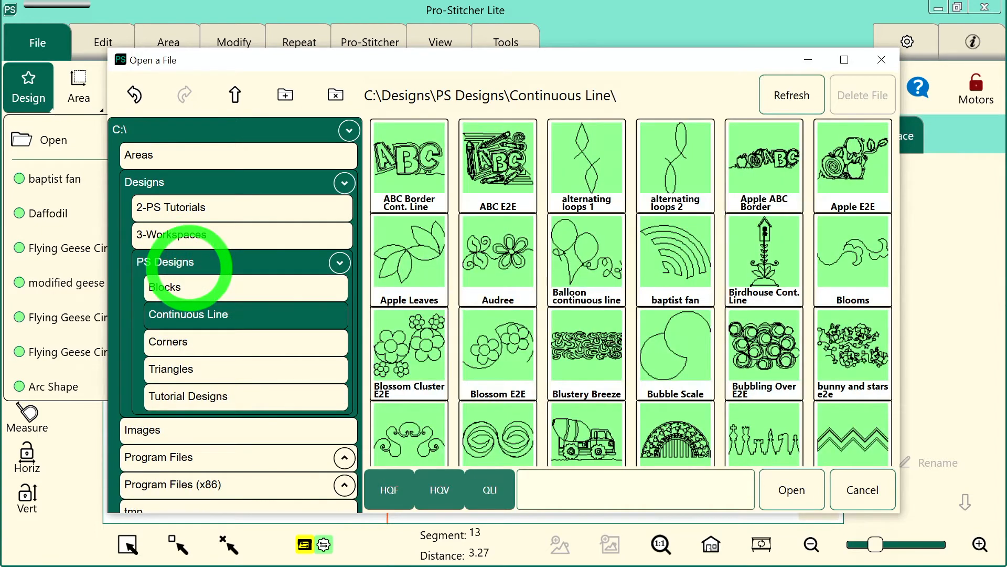
scroll("down", 3)
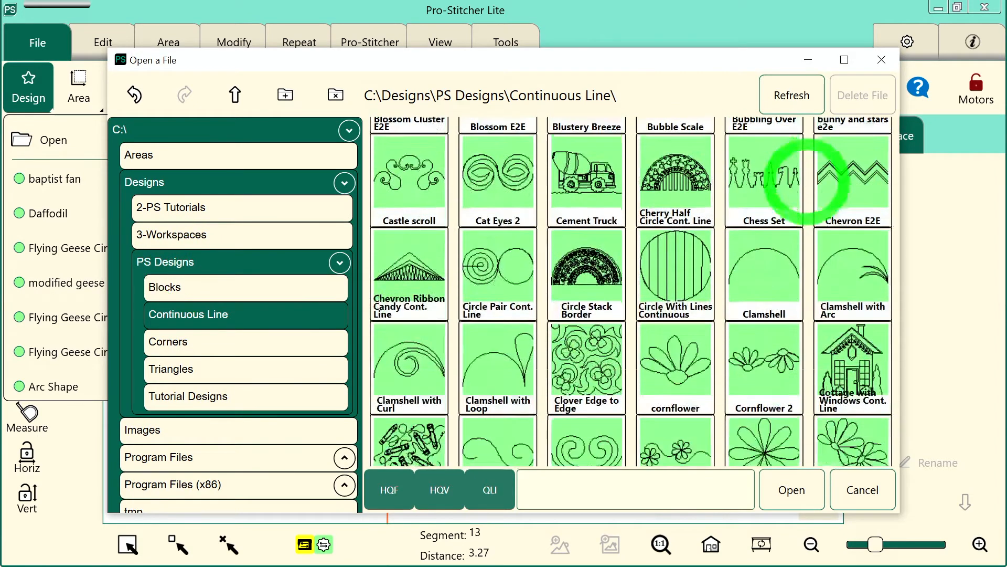
scroll("down", 3)
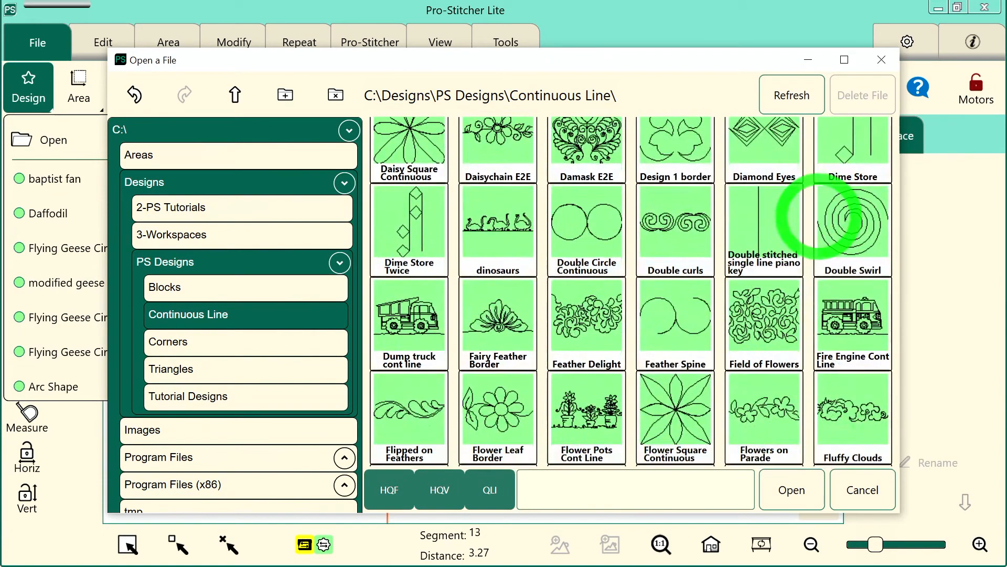
scroll("down", 3)
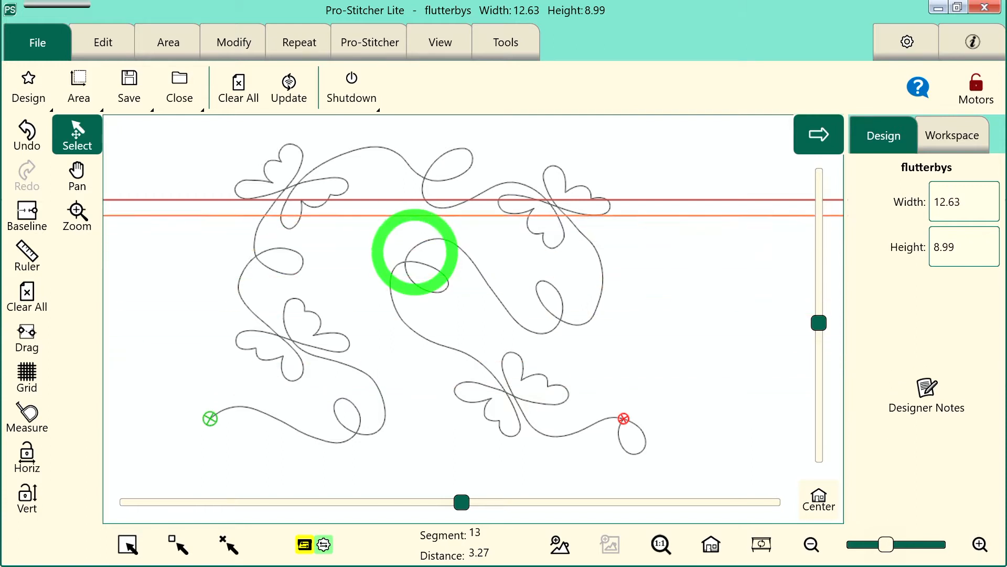
Zoom out to show the area rectangle with its Width and Height around the flutterbys design
left_click(761, 545)
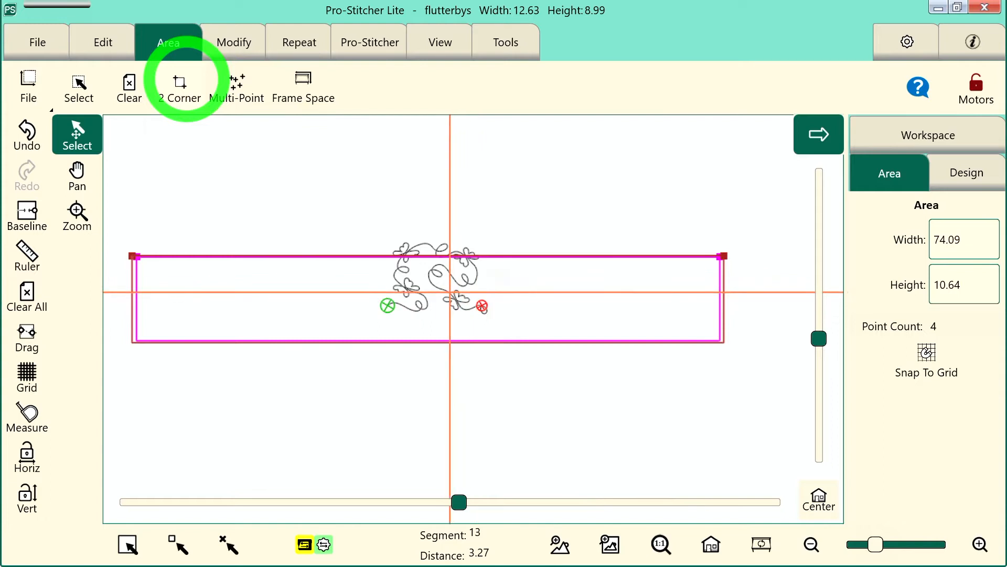
Set the Area Height to 85.00, keeping width 74.09, and fit the taller area in view
left_click(963, 285)
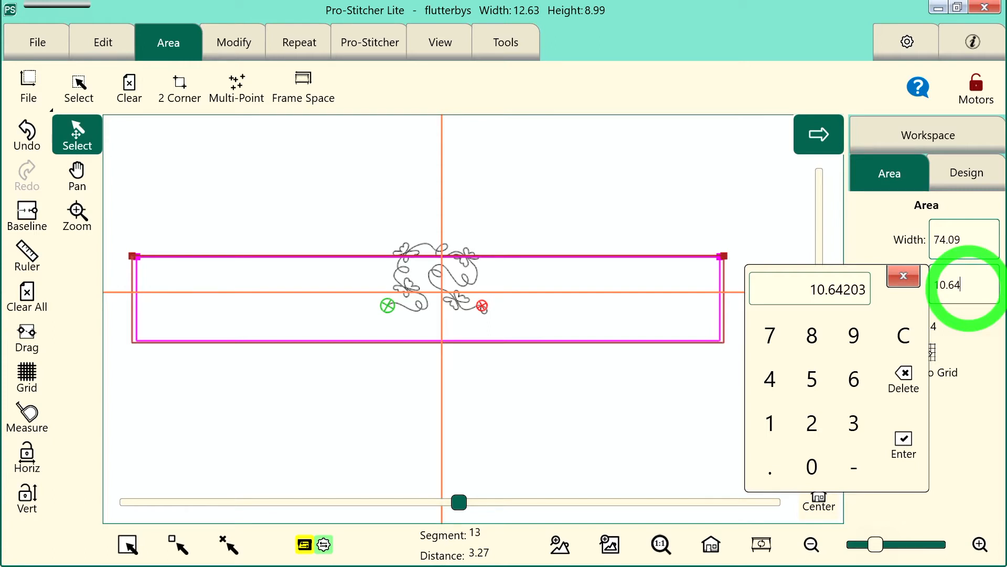
left_click(811, 335)
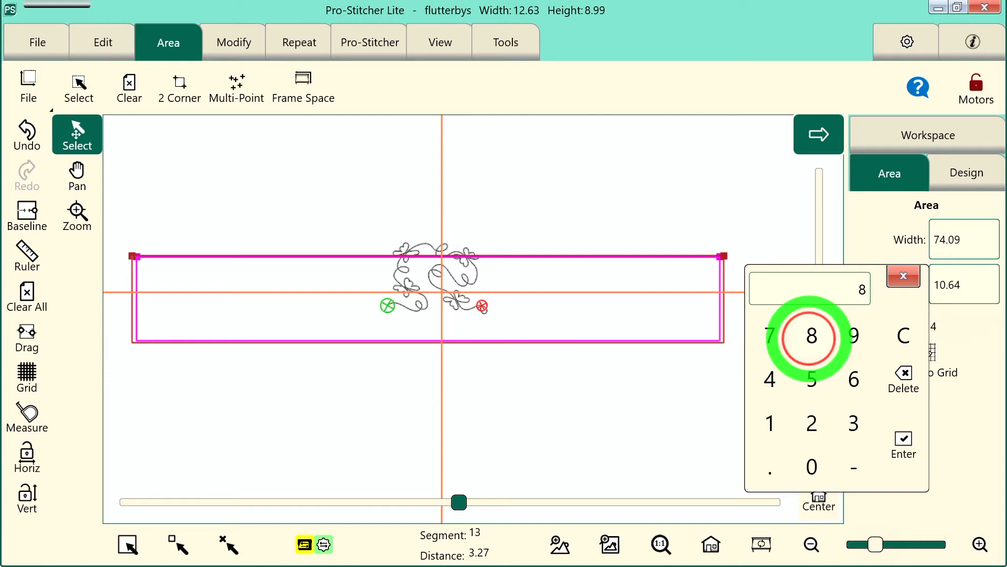
left_click(902, 446)
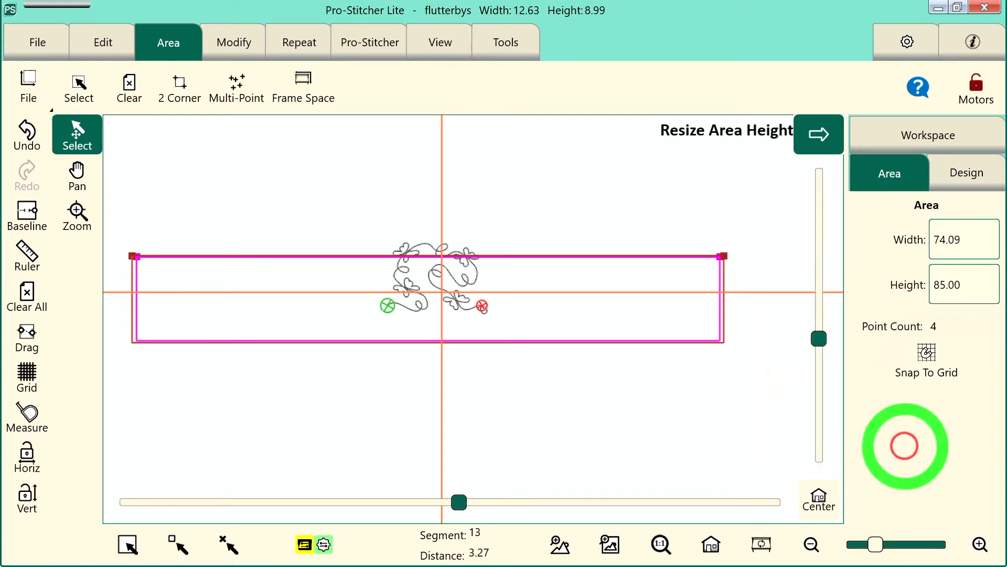
left_click(817, 134)
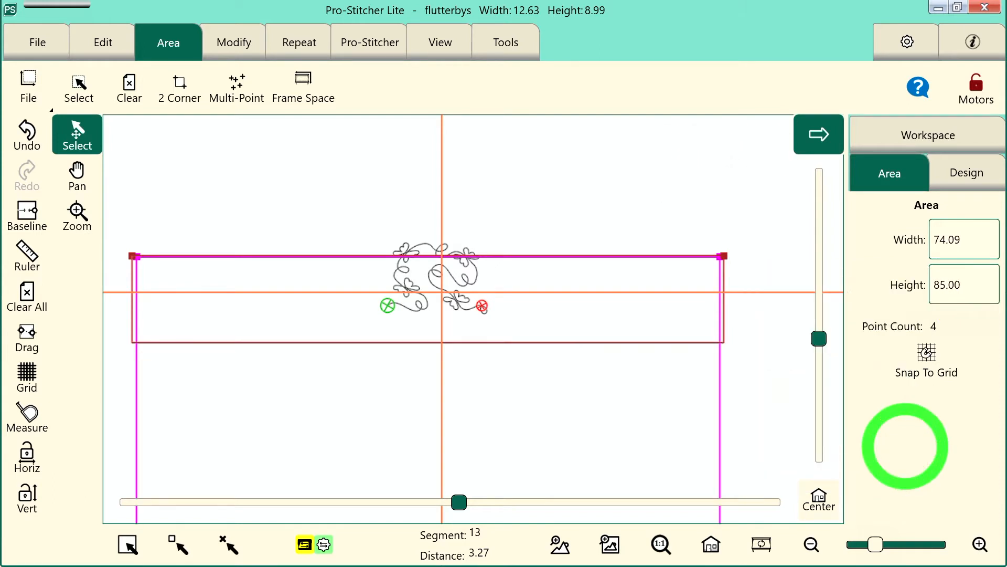
left_click(762, 545)
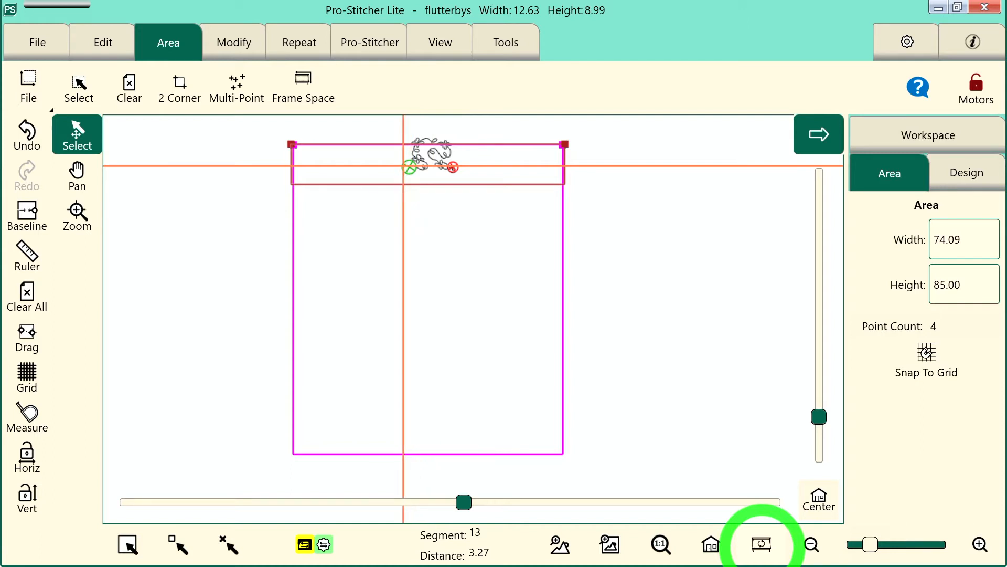
Repeat flutterbys horizontally to fit six across, then Fill rows down the whole area
left_click(298, 42)
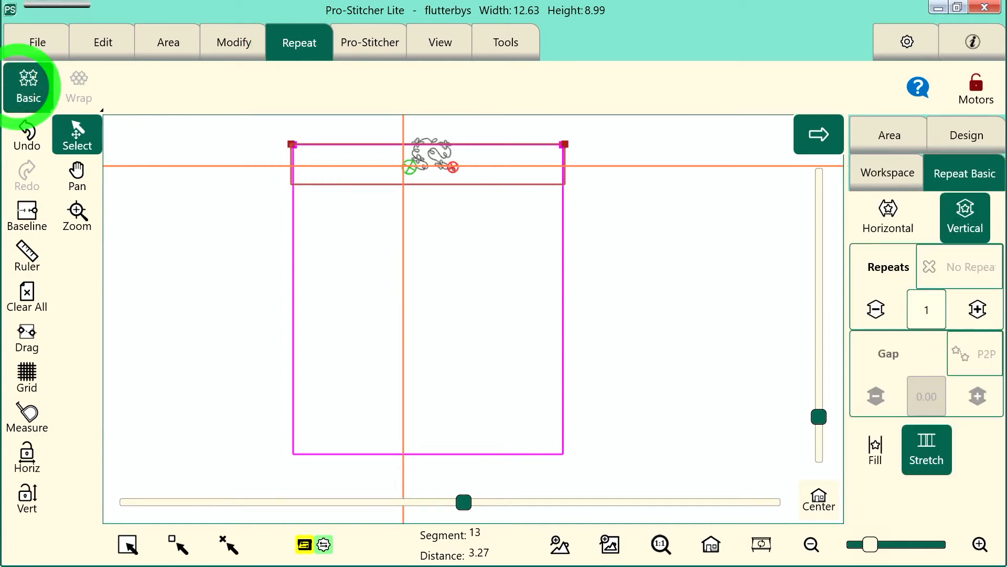
left_click(889, 217)
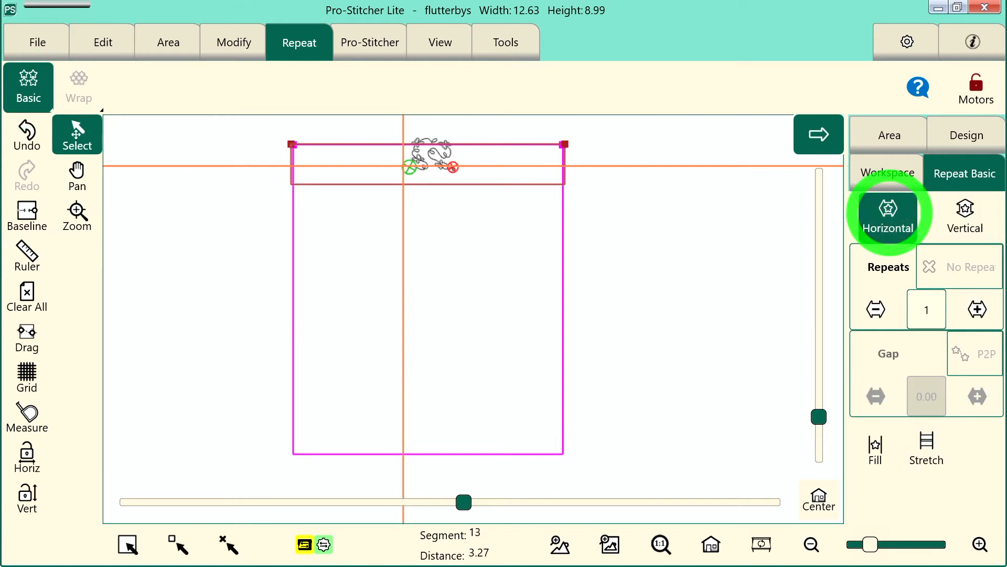
left_click(874, 445)
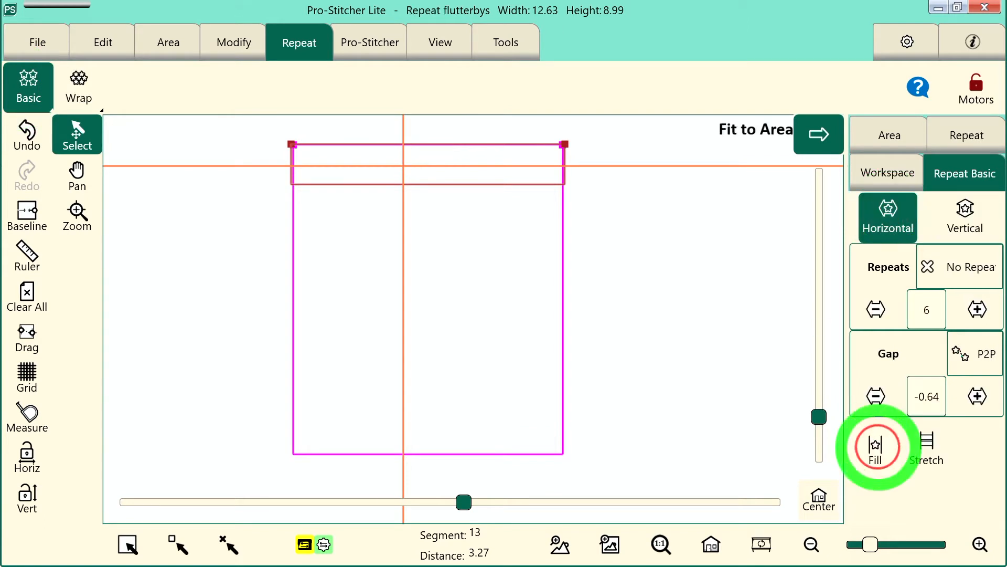
left_click(874, 447)
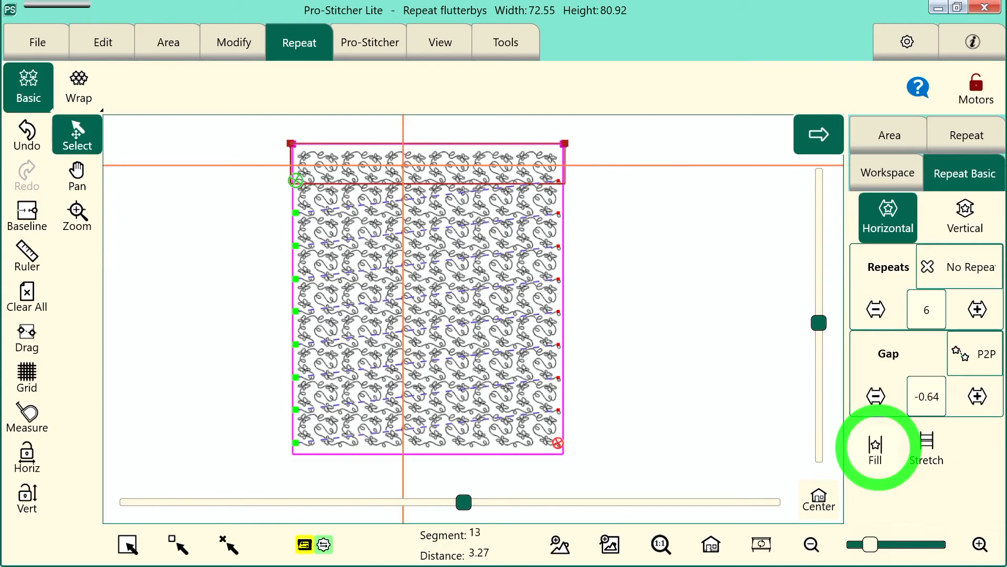
Stretch the repeats horizontally and vertically to cover the full 74.09 by 85.00 area
left_click(926, 447)
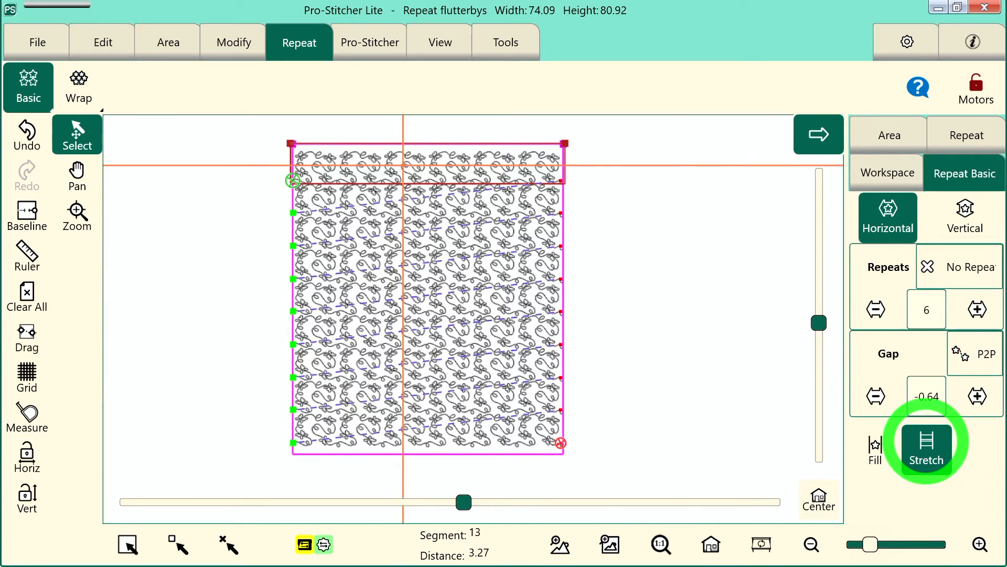
left_click(964, 217)
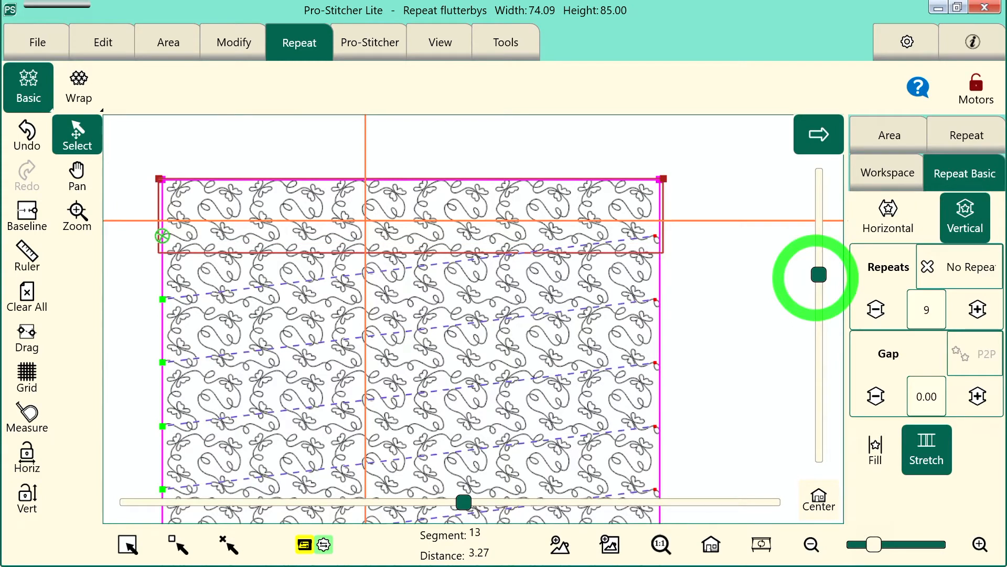
In Pro-Stitcher Quilt mode turn on Stitch and Start End, then Run to bring up Verify Settings
left_click(369, 42)
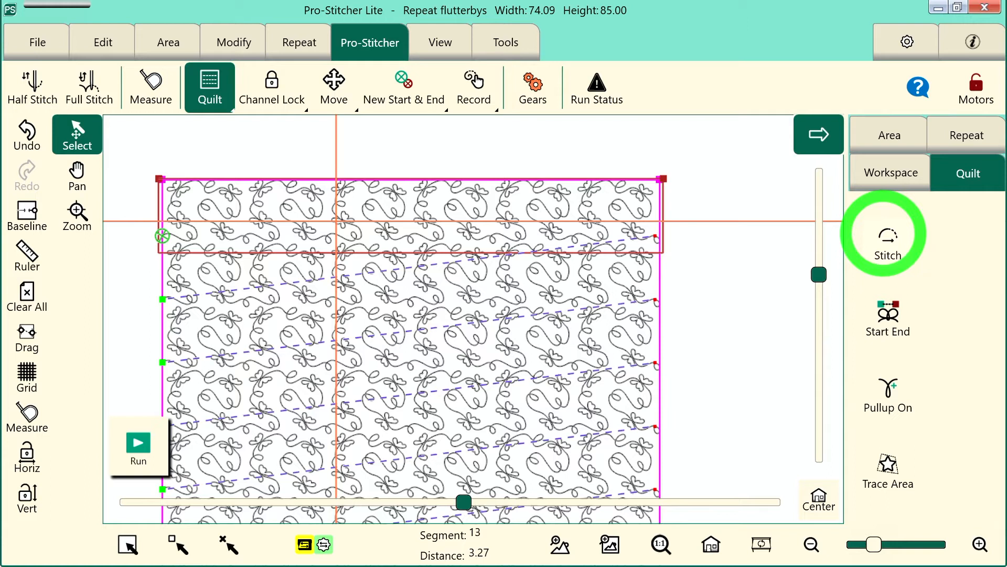
left_click(887, 239)
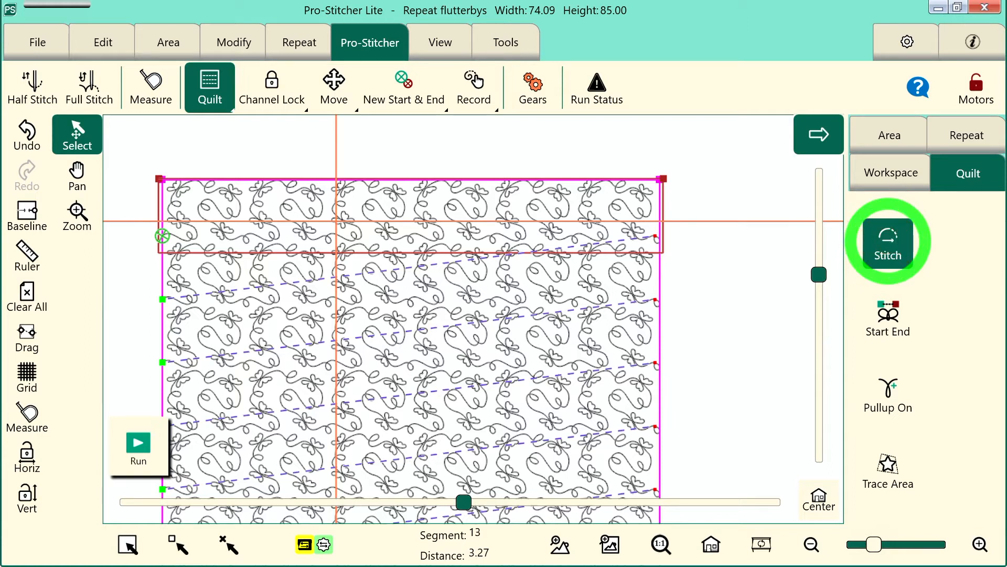
left_click(887, 315)
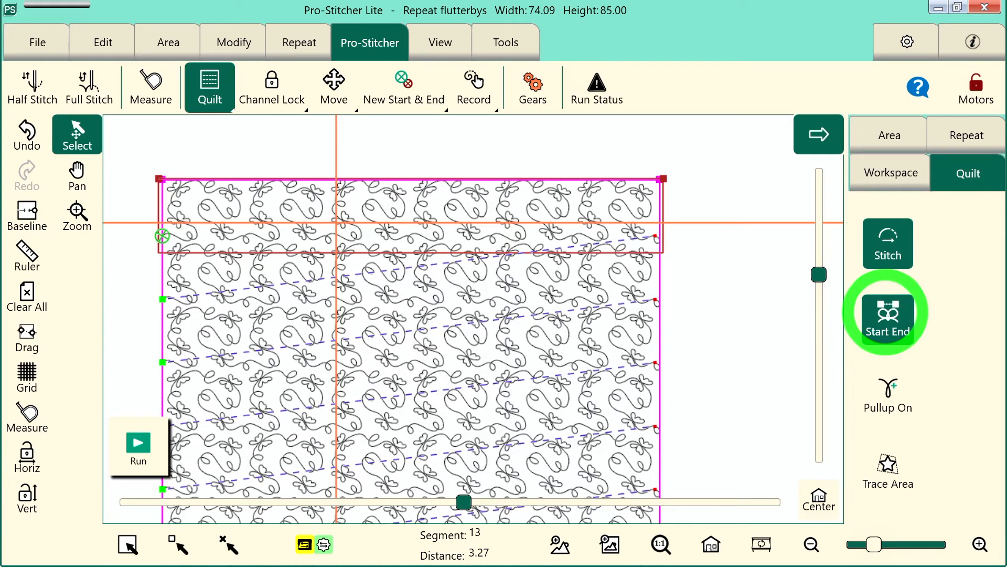
left_click(888, 315)
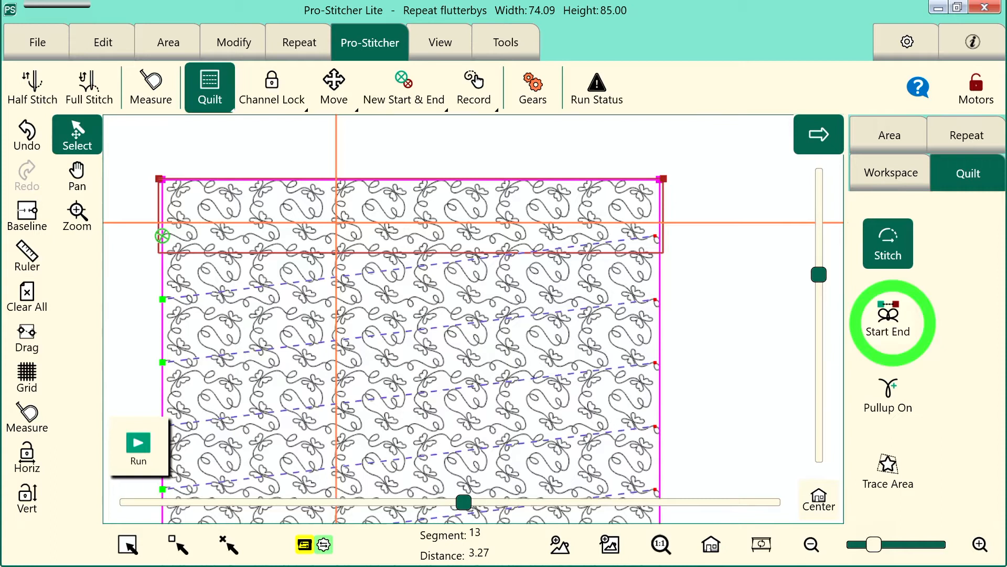
left_click(887, 392)
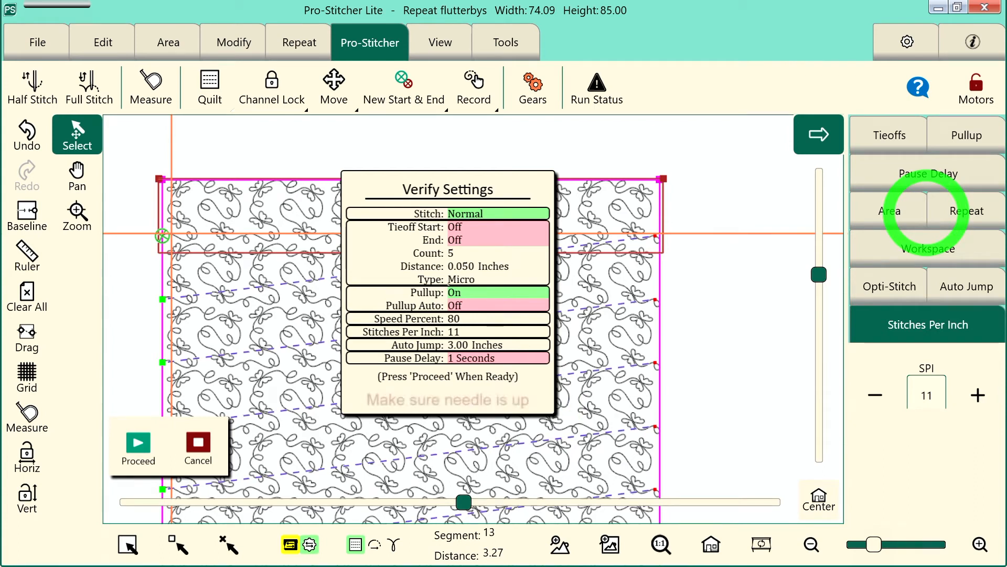
Lower SPI to 10 in Verify Settings and Proceed to start stitching the first row
left_click(873, 394)
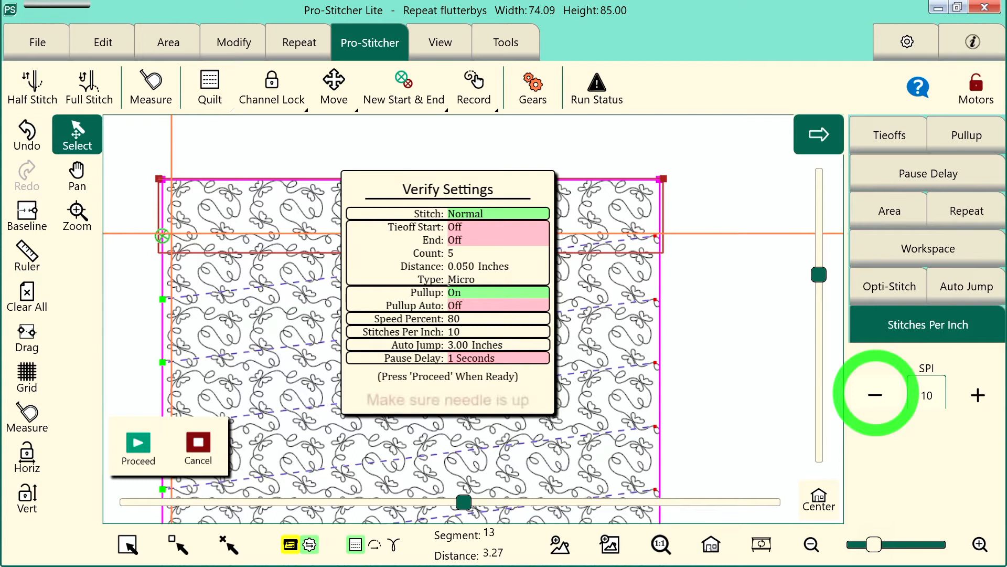
left_click(137, 447)
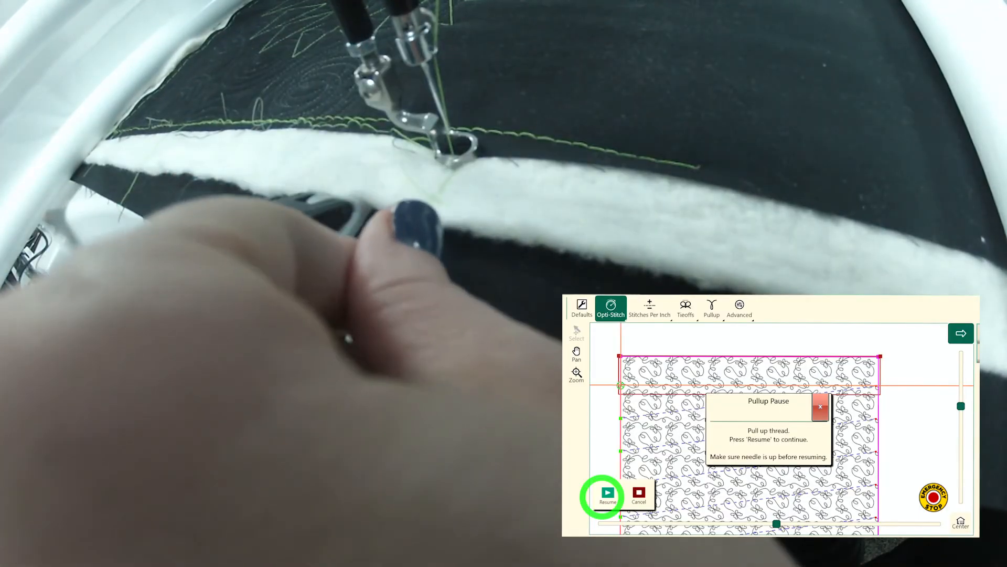
Resume after thread pull-up to stitch the top row, then Pause at the long-jump stop
left_click(607, 496)
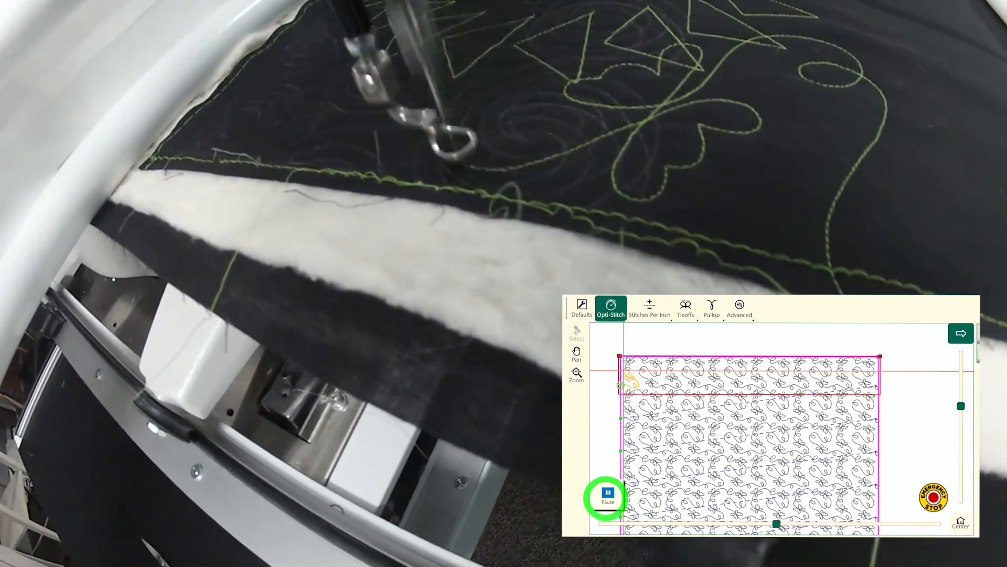
left_click(608, 494)
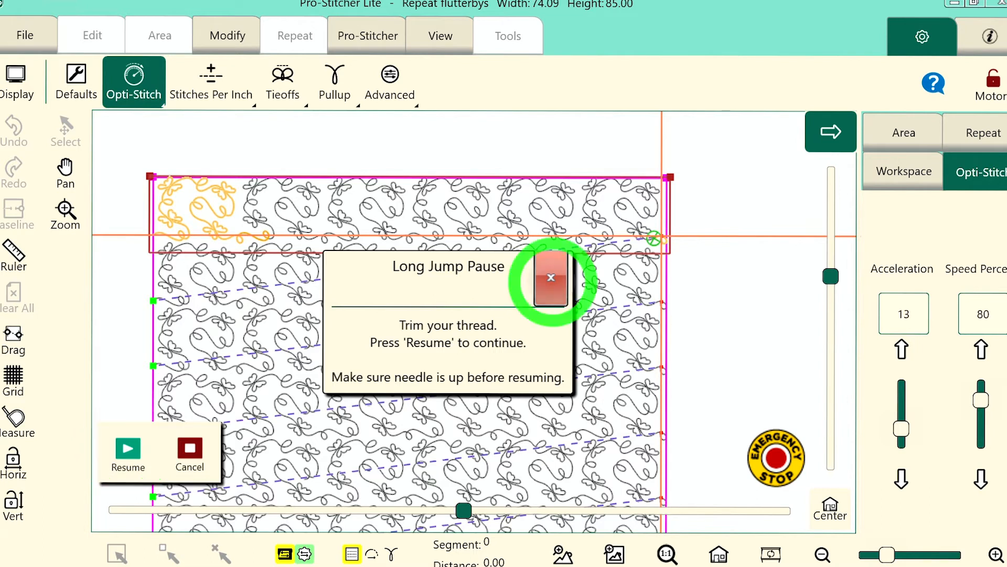
Dismiss the trim-thread pause notice and zoom out to view more of the quilt
left_click(550, 278)
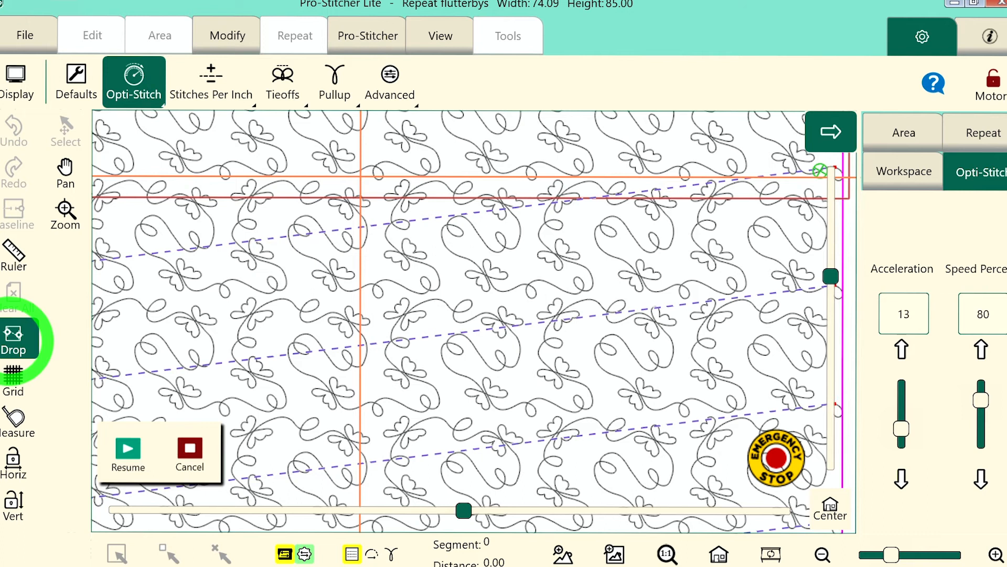
left_click(822, 553)
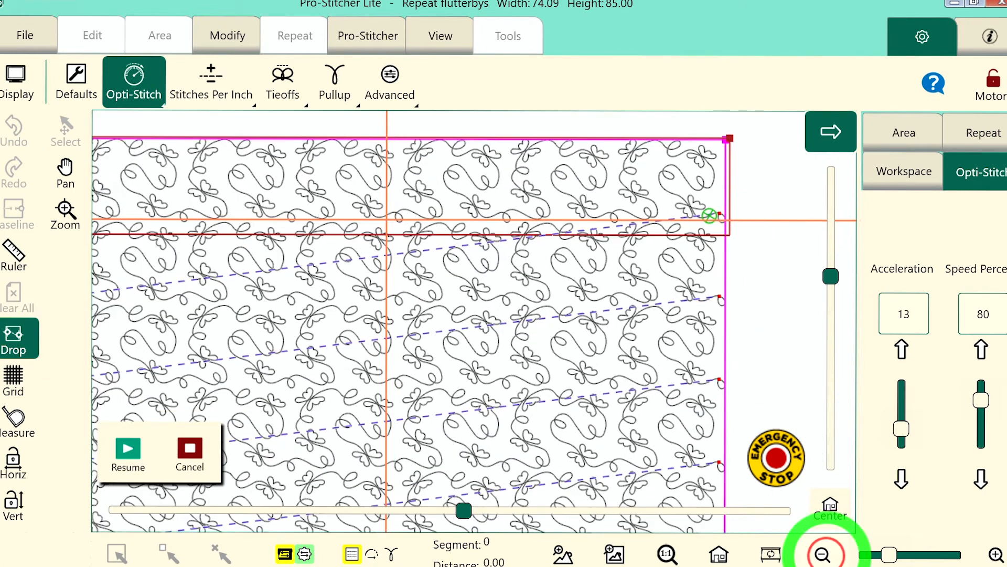